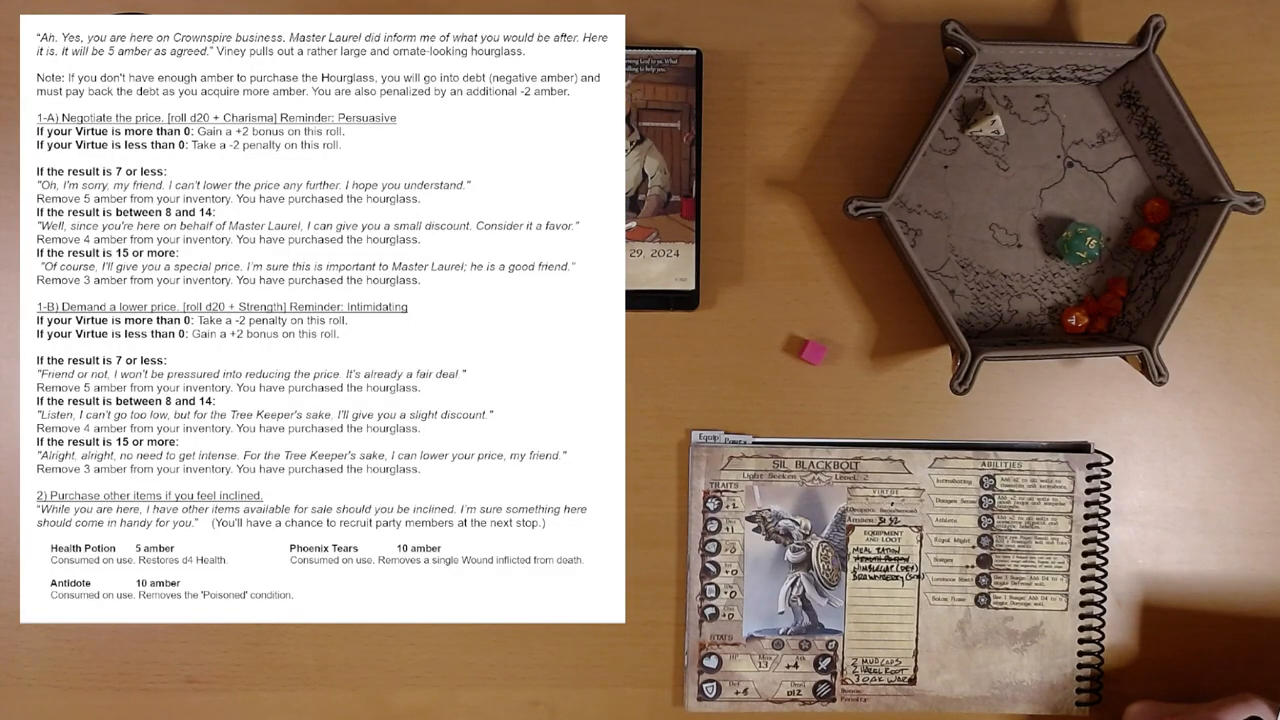
Highlight "Yes, you are here" in the merchant's opening line in yellow.
{"action": "left_click_drag", "start_coordinate": [55, 36], "coordinate": [155, 36]}
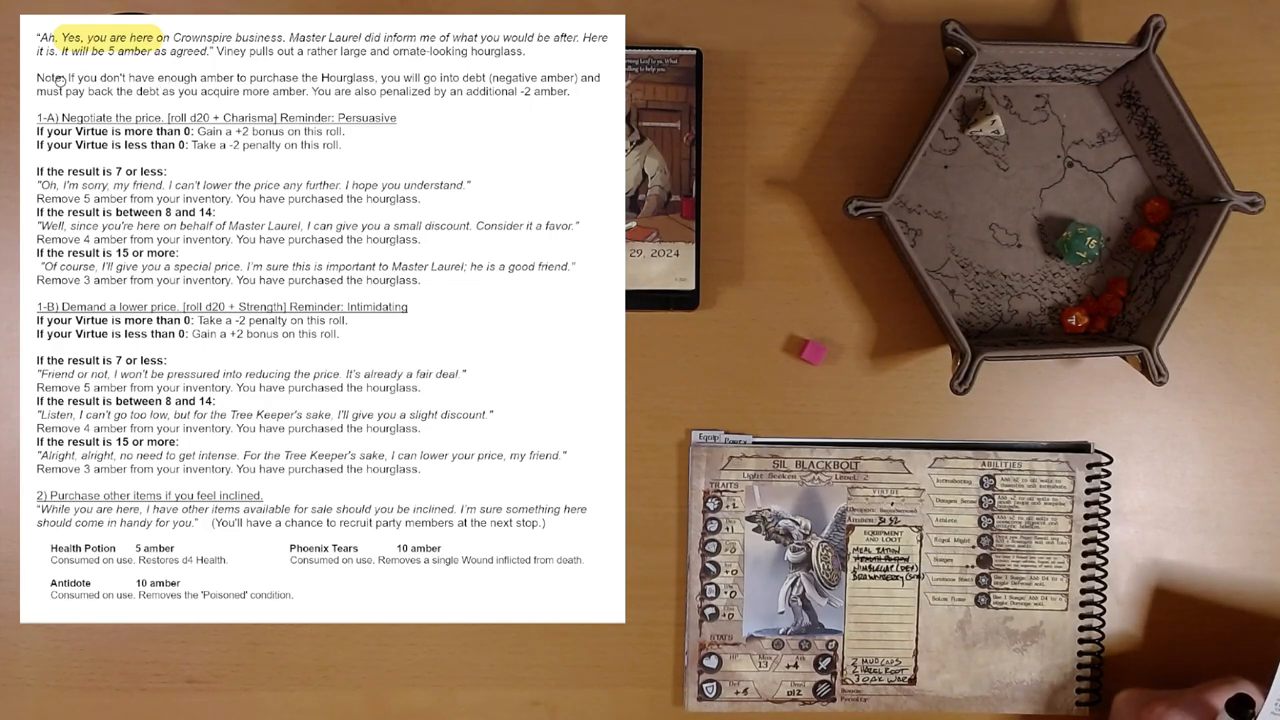
{"action": "left_click_drag", "start_coordinate": [40, 77], "coordinate": [378, 77]}
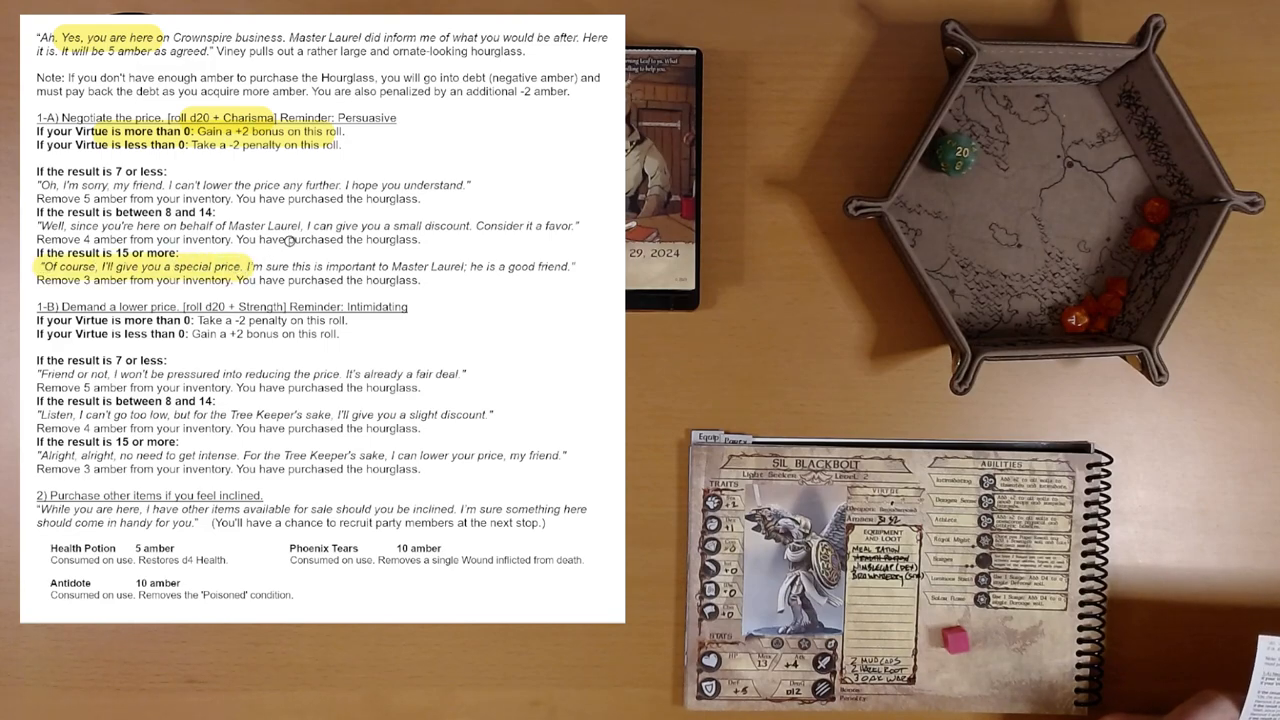
{"action": "mouse_move", "coordinate": [426, 258]}
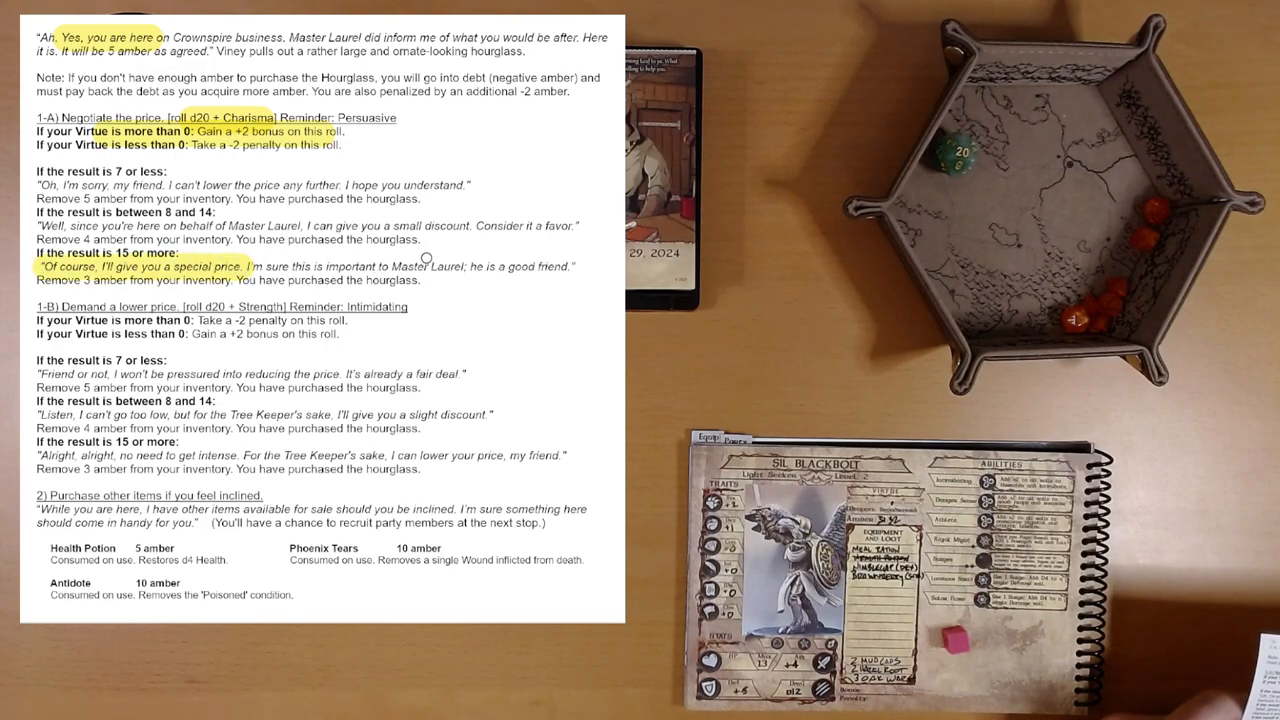